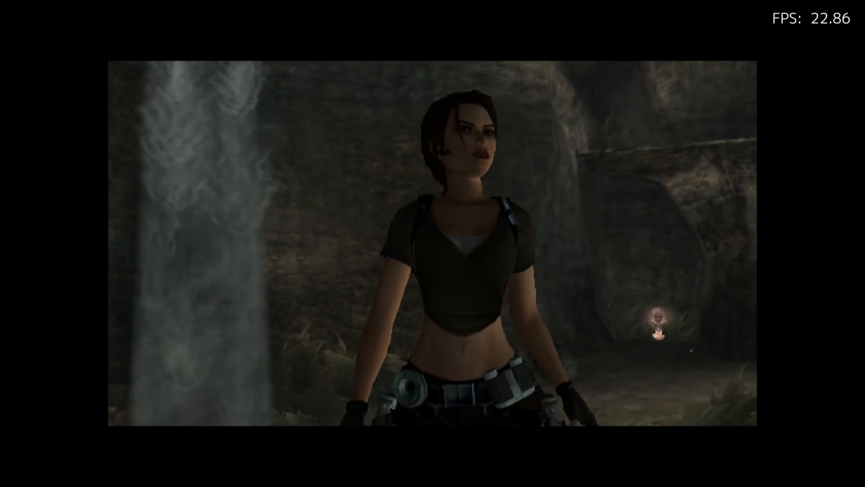
- Pause the game with F1 and review the GameCube Controller mappings under Port 1 Controls
key("F1")
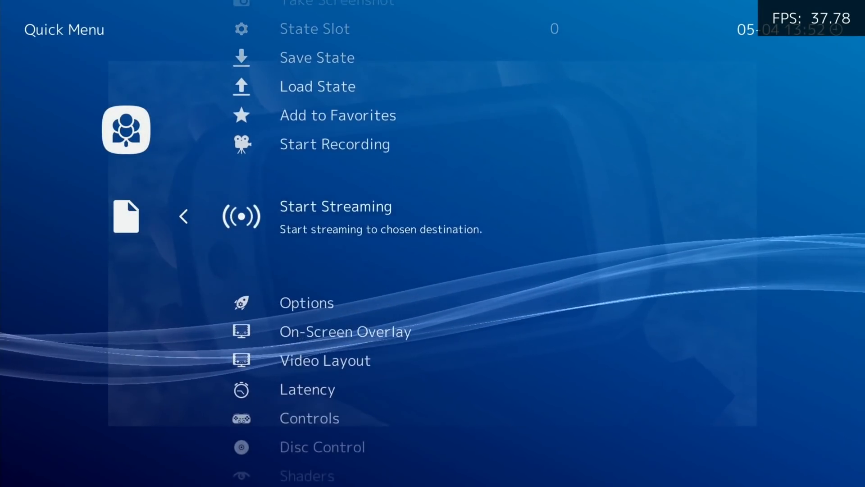
left_click(310, 418)
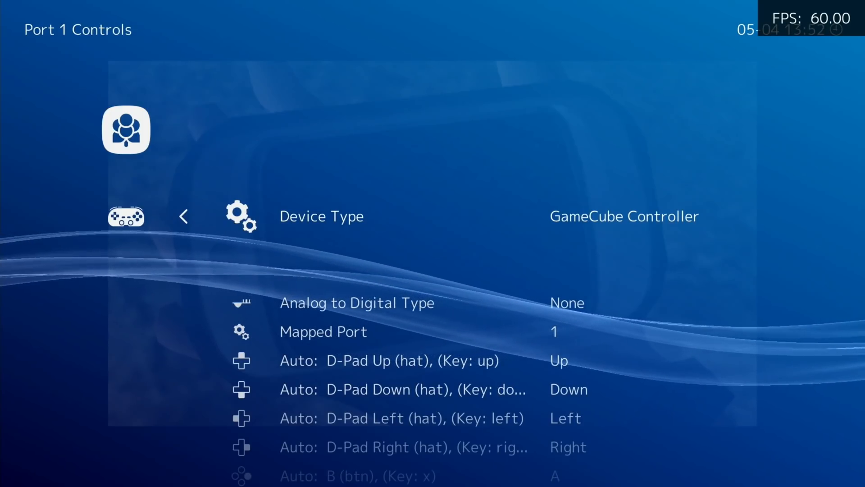
scroll("down", 3)
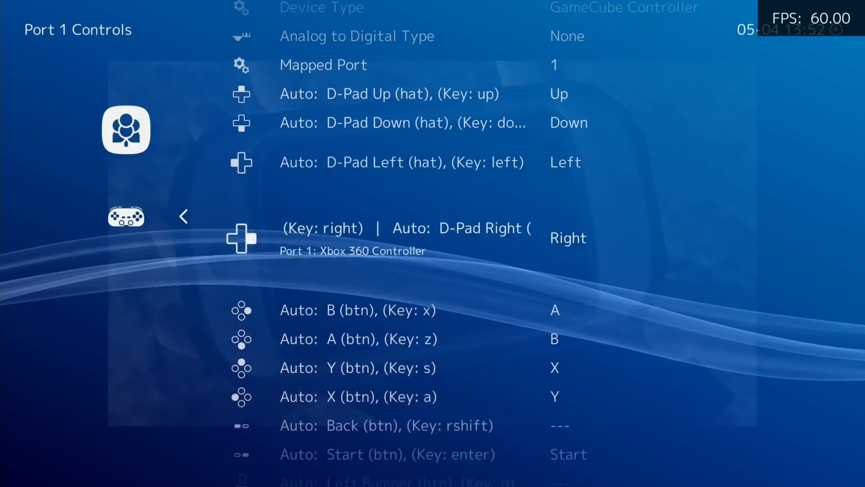
scroll("down", 3)
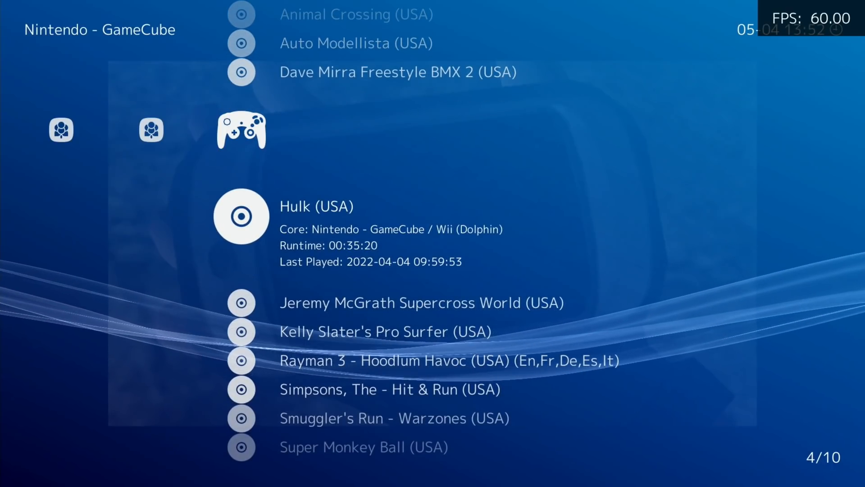
left_click(243, 216)
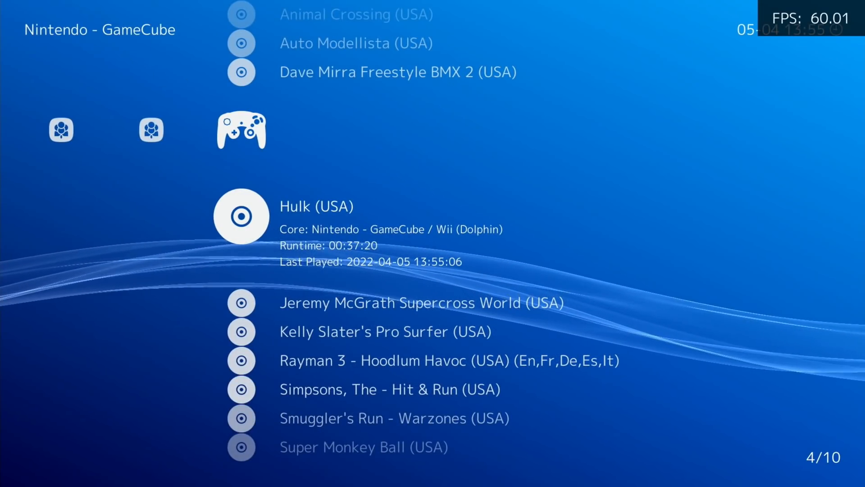
- Run Kelly Slater's Pro Surfer (USA) from the GameCube playlist
left_click(241, 216)
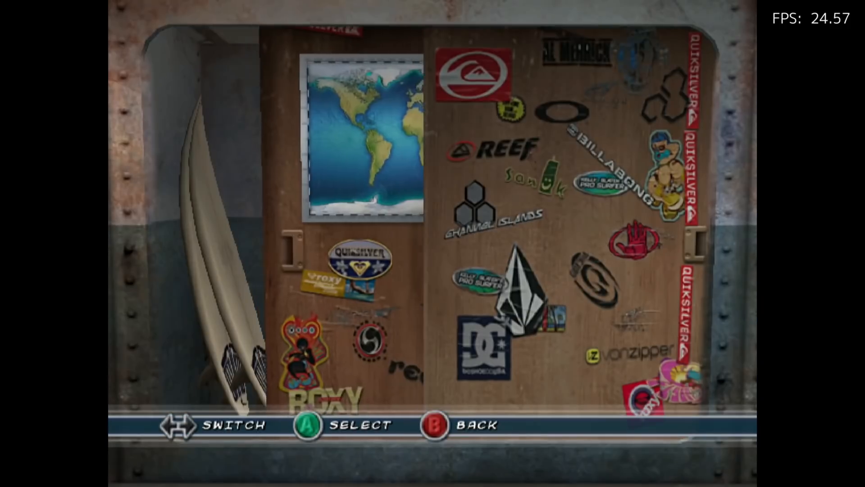
- Play the Kelly Slater's Pro Surfer tutorial to a 2573 score, then pause with F1
left_click(365, 140)
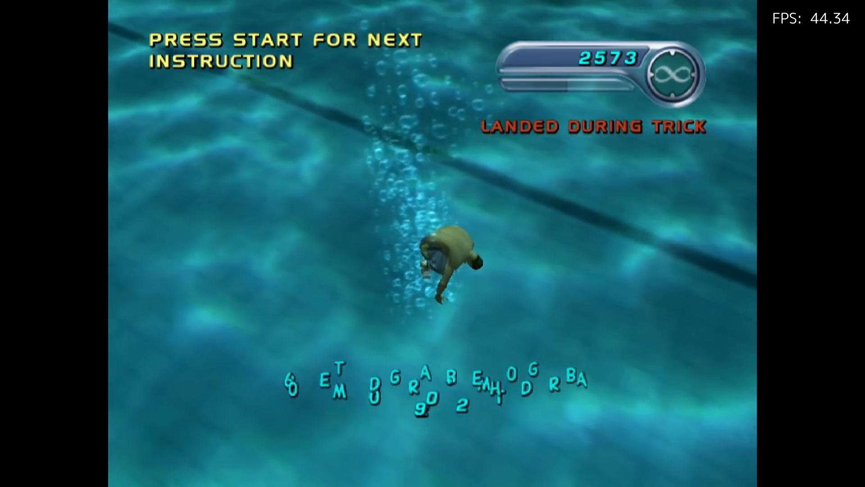
key("F1")
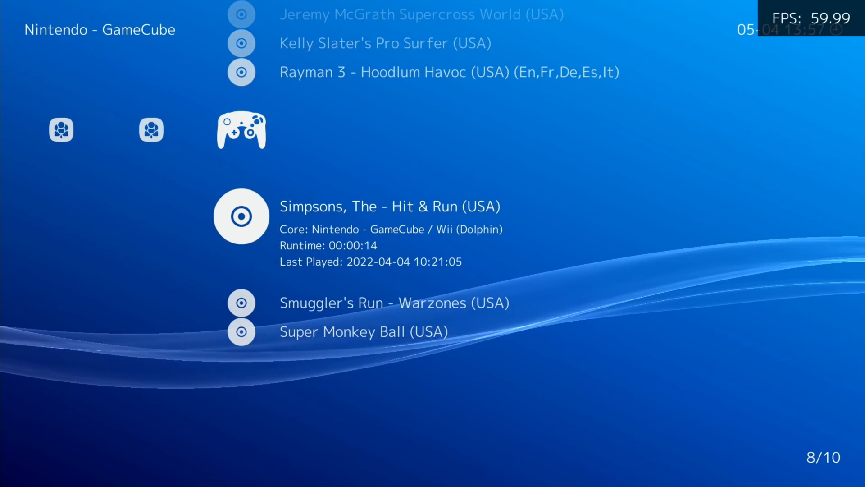
- Browse down the Nintendo - GameCube playlist toward Rayman 3
scroll("down", 3)
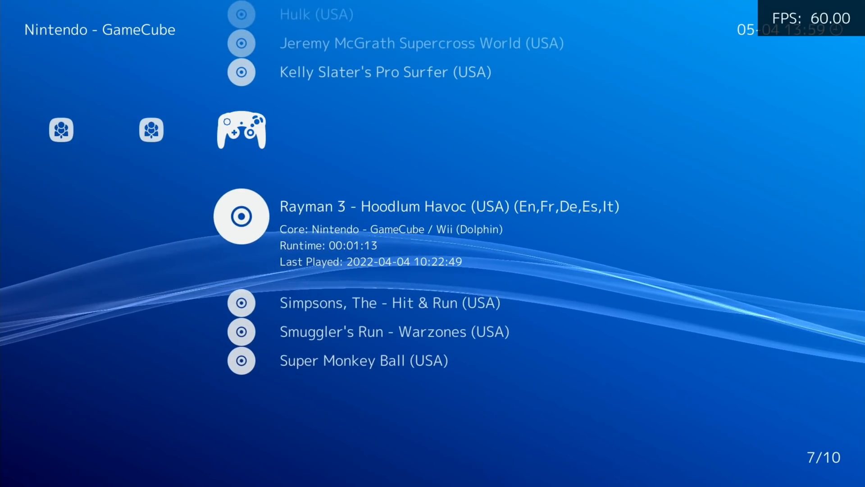
left_click(241, 216)
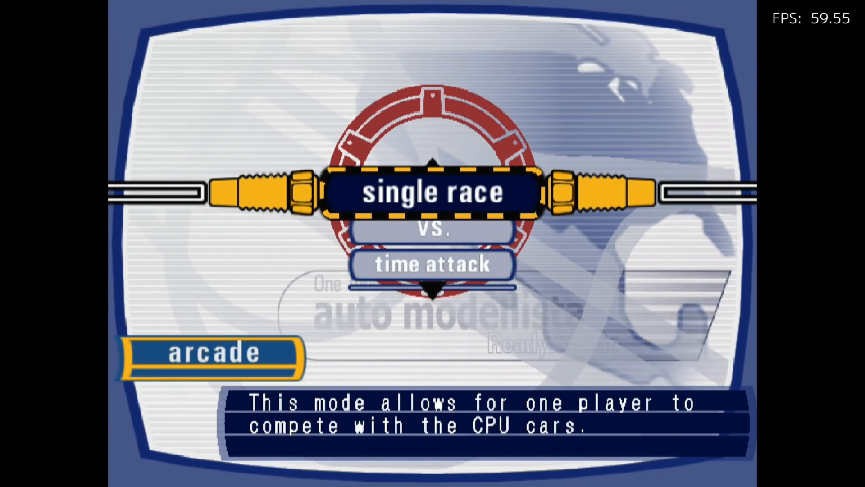
- Choose time attack mode and confirm a car maker to start the Auto Modellista race
key("Down")
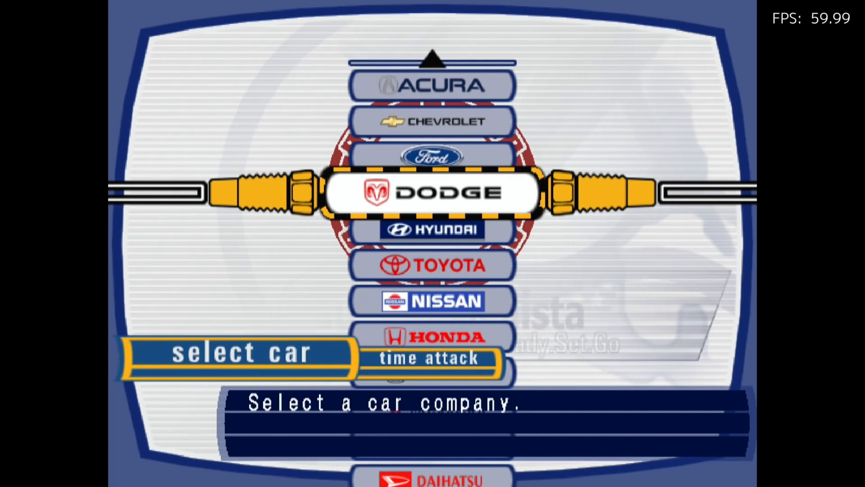
key("Up")
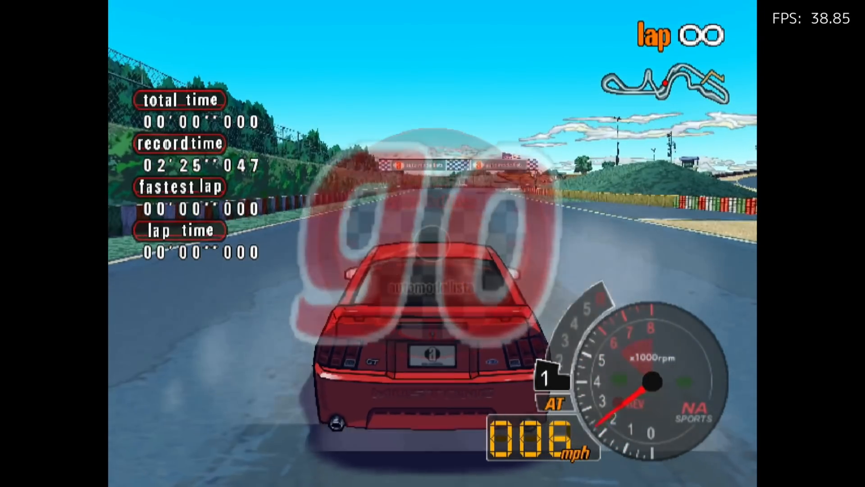
key("up")
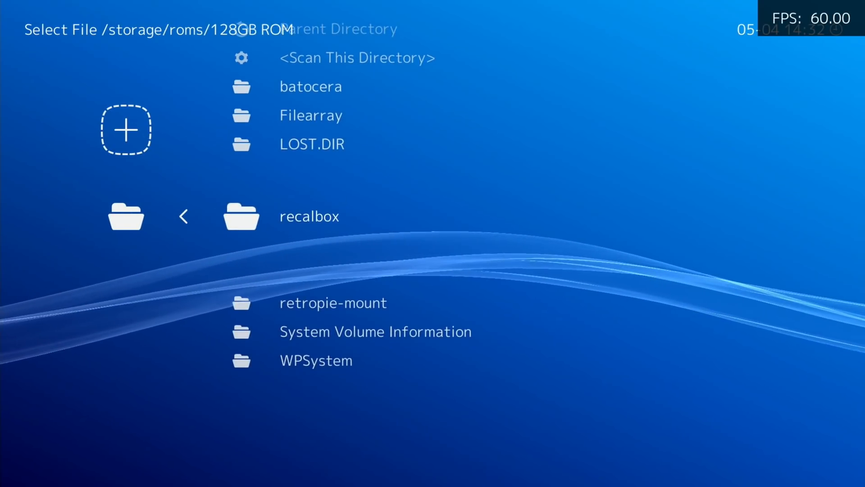
- Browse down the roms folder into gc and then its User subfolder
scroll("down", 3)
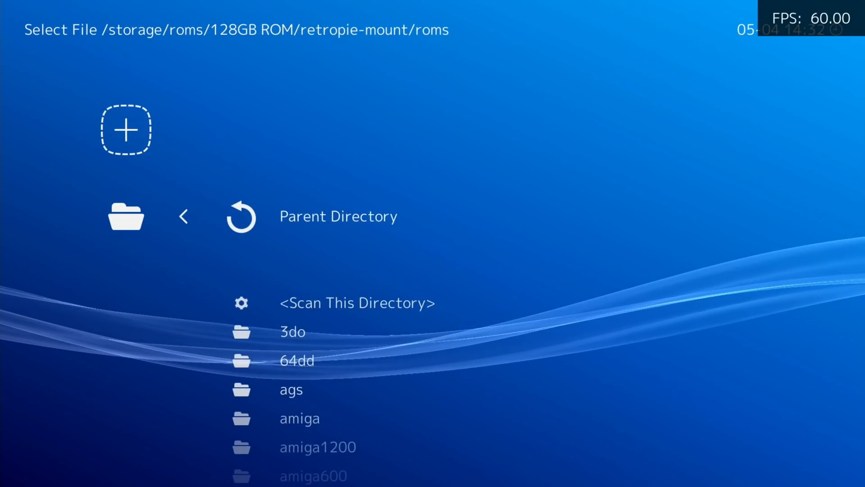
scroll("down", 3)
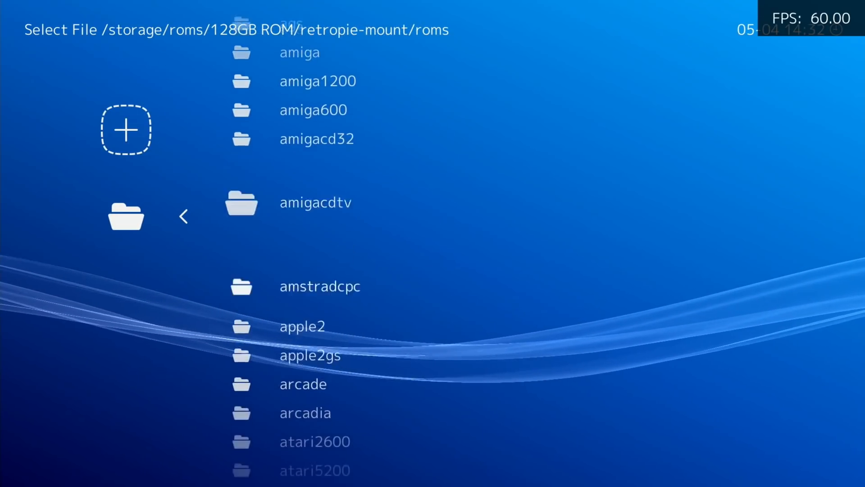
scroll("down", 3)
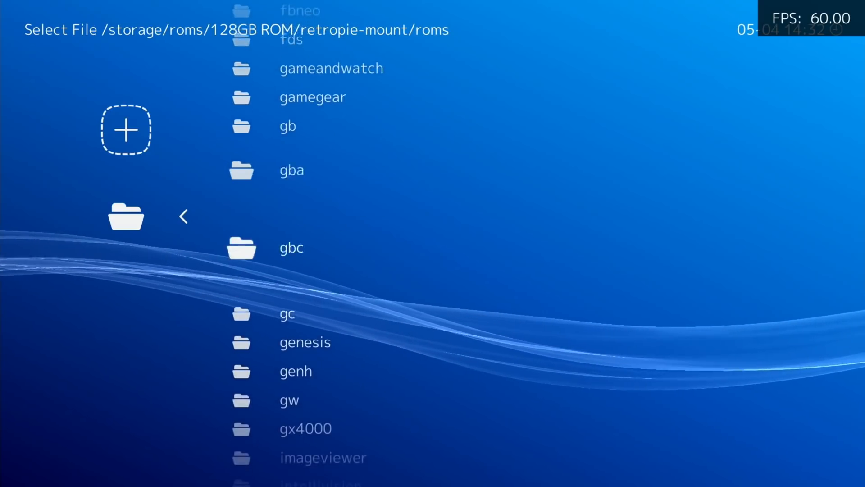
left_click(286, 314)
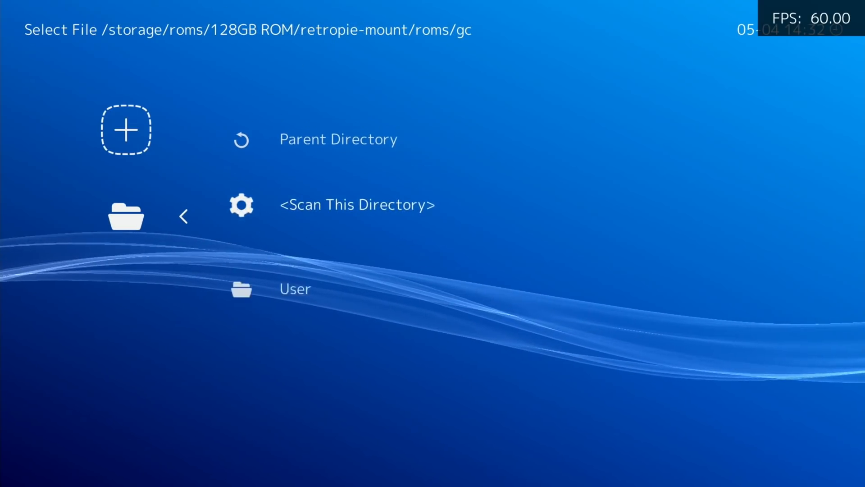
left_click(359, 203)
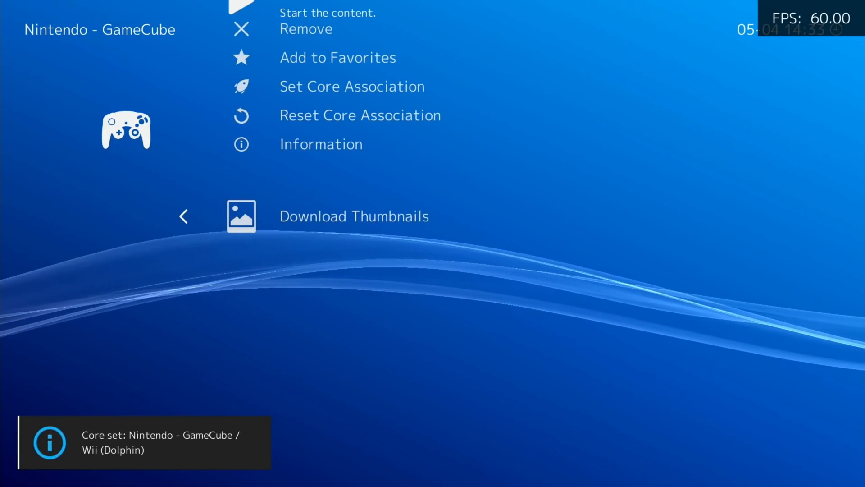
- Move back to the GameCube entry's start option after associating the Dolphin core
key("Down")
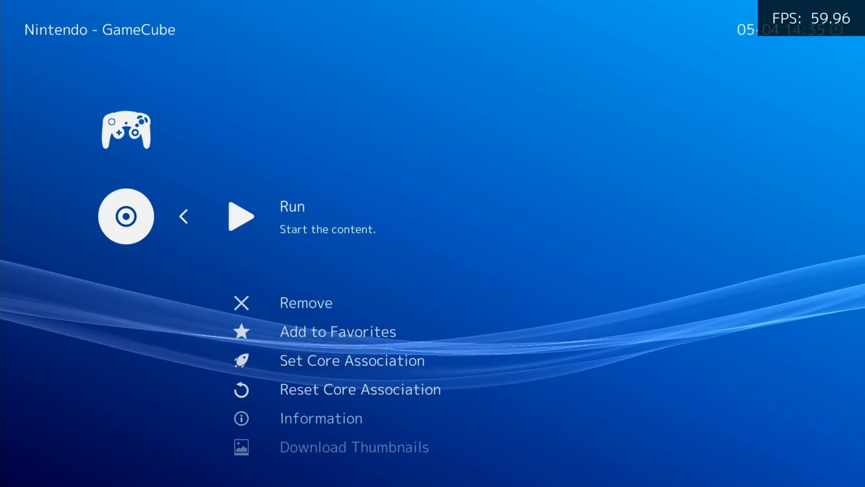
- Run the GameCube game, launching Mirra 2 Freestyle BMX
left_click(240, 216)
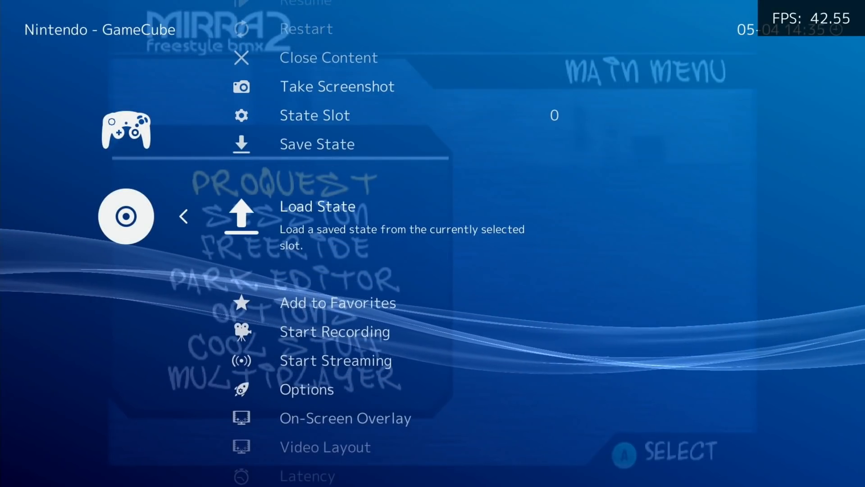
- Play the BMX game, then bring up the quick menu to close content and exit to the desktop
left_click(317, 206)
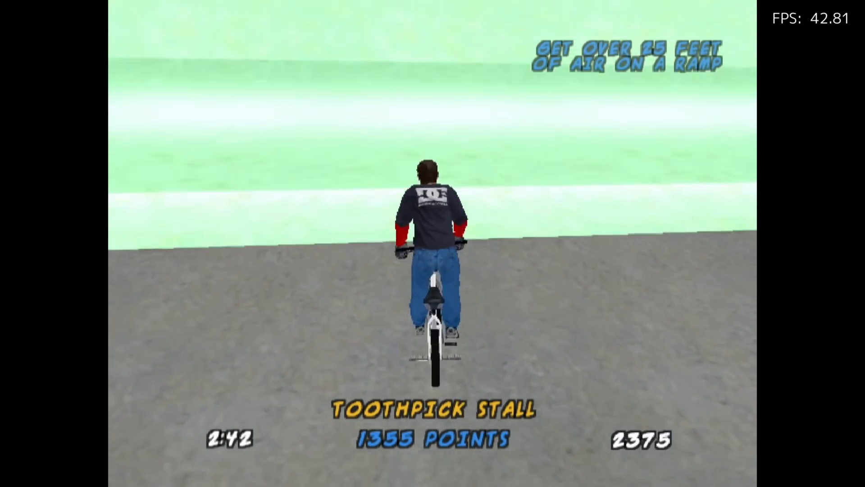
key("F1")
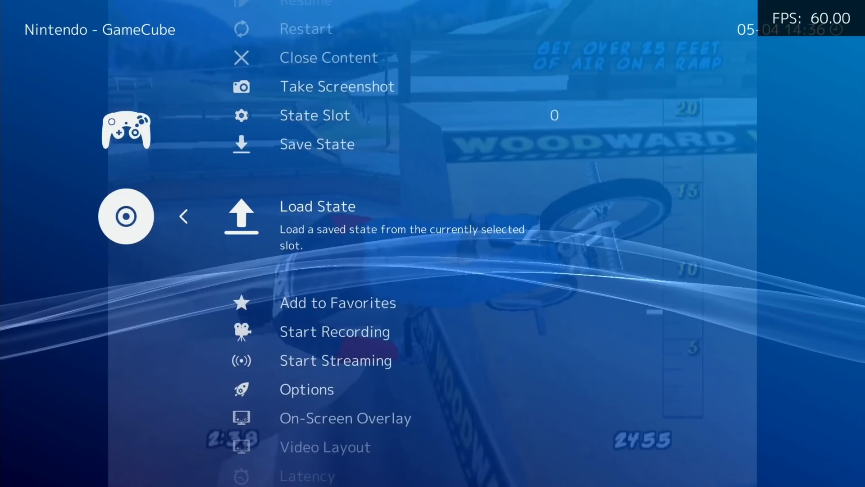
key("Up")
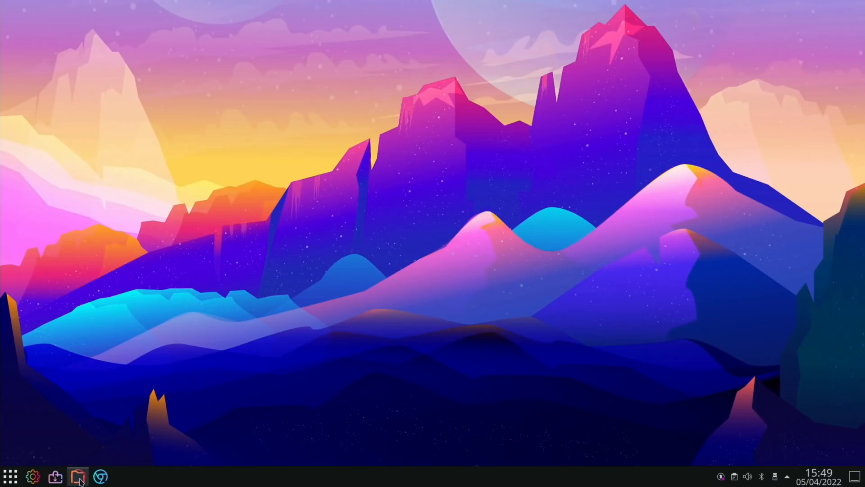
- Browse PCManFM-Qt to the retropie-mount folder on the 128GB ROM drive
left_click(77, 476)
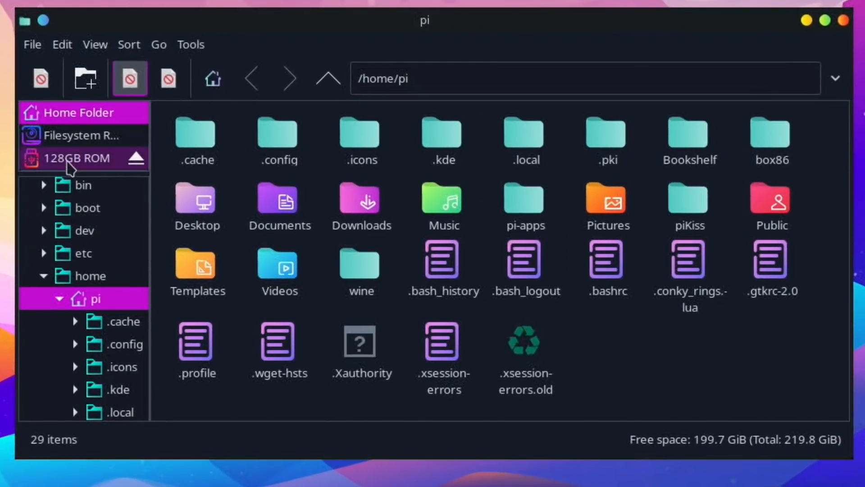
left_click(72, 158)
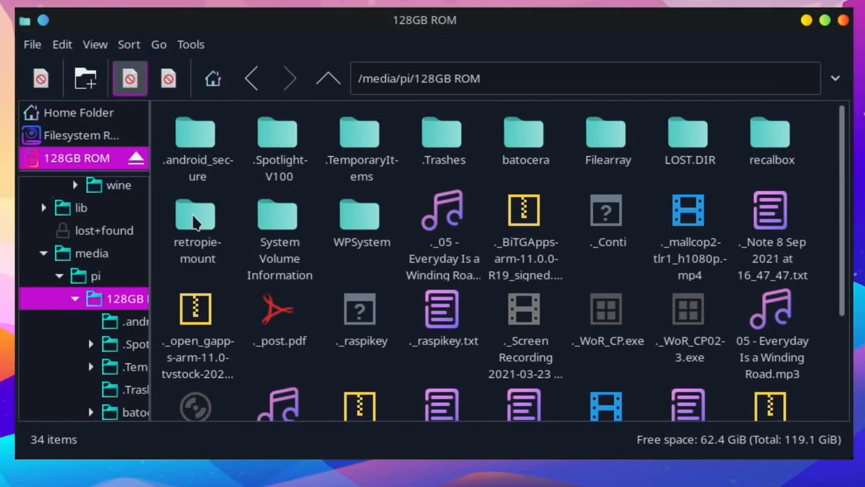
double_click(197, 215)
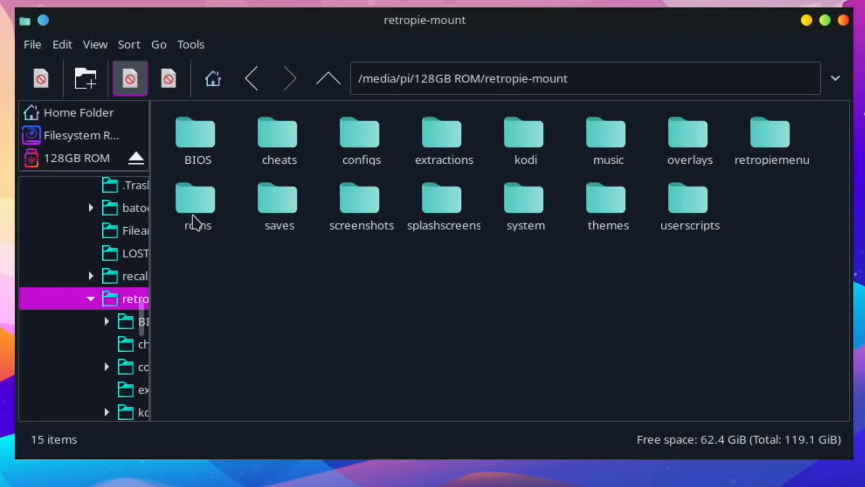
mouse_move(402, 362)
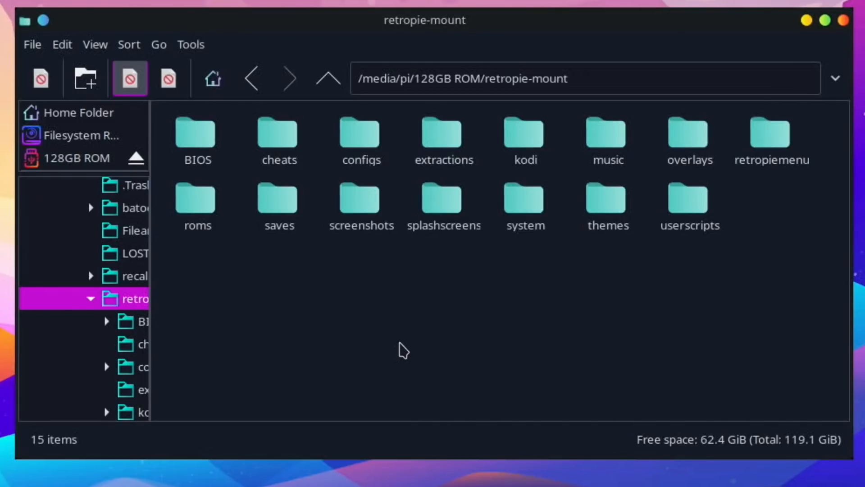
mouse_move(368, 289)
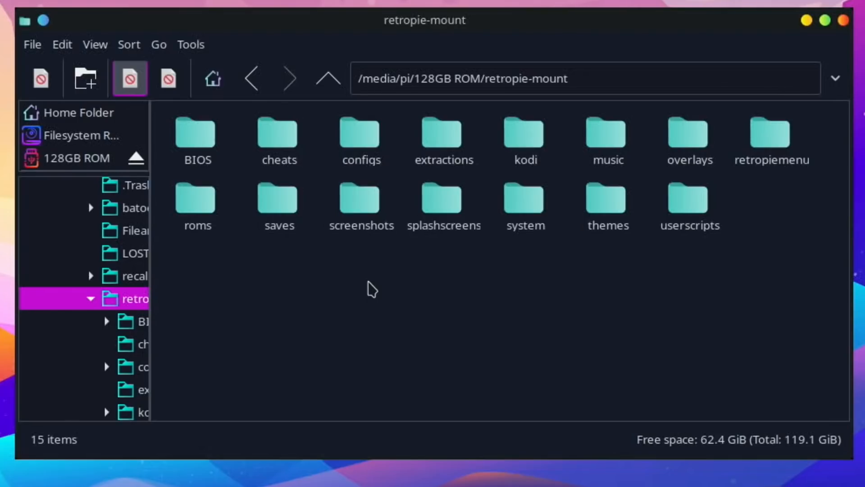
mouse_move(200, 210)
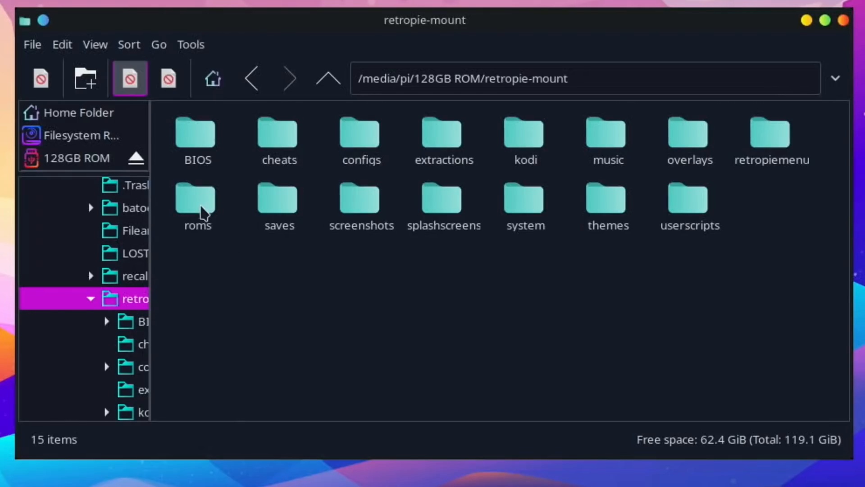
- Open the roms folder on the 128GB ROM drive and browse its system folders
double_click(195, 200)
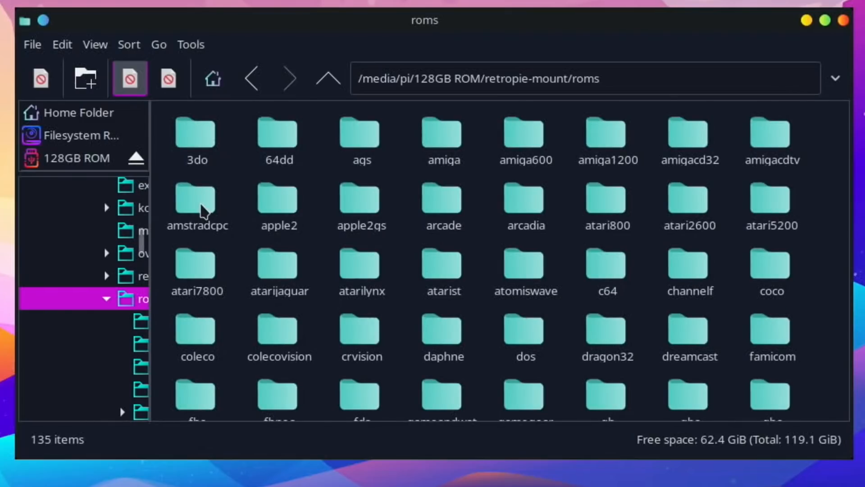
scroll("down", 3)
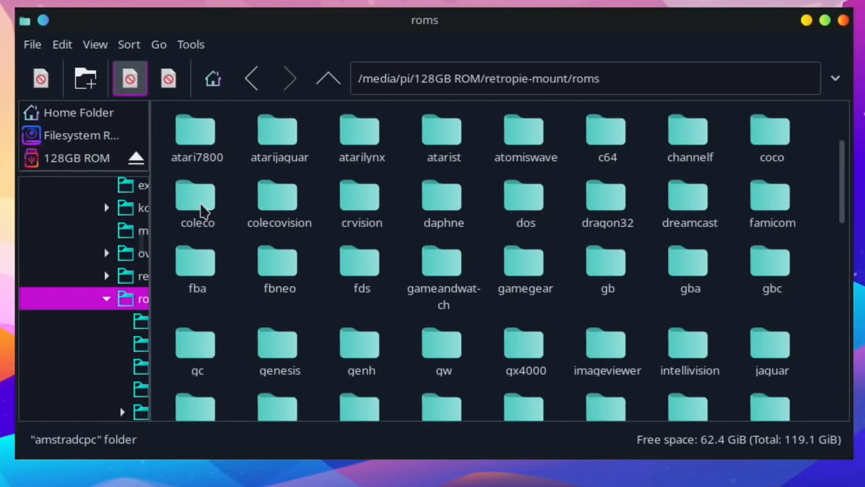
mouse_move(237, 352)
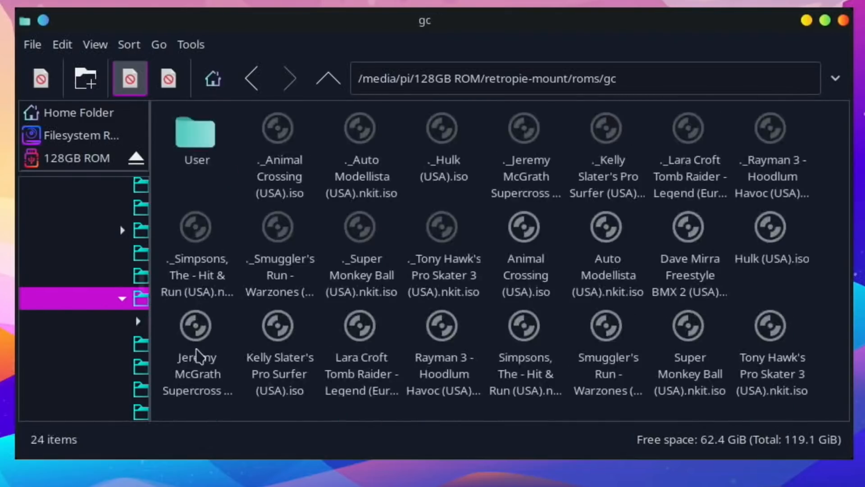
mouse_move(463, 308)
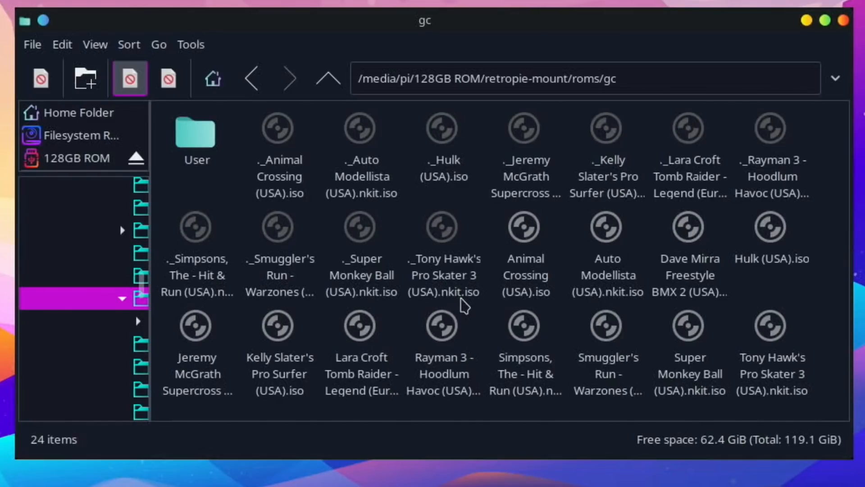
mouse_move(483, 288)
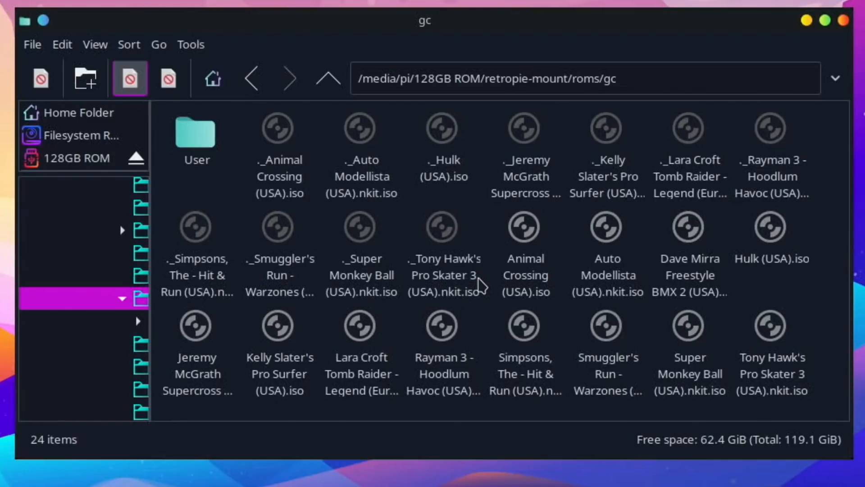
mouse_move(537, 270)
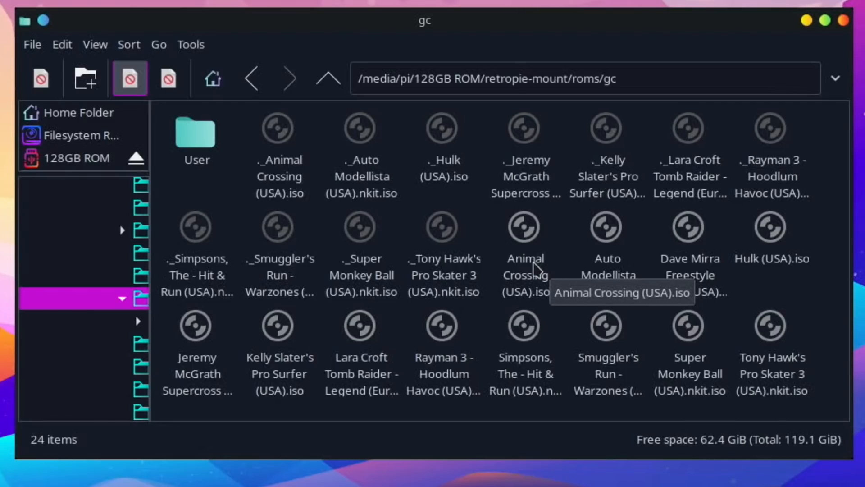
mouse_move(741, 333)
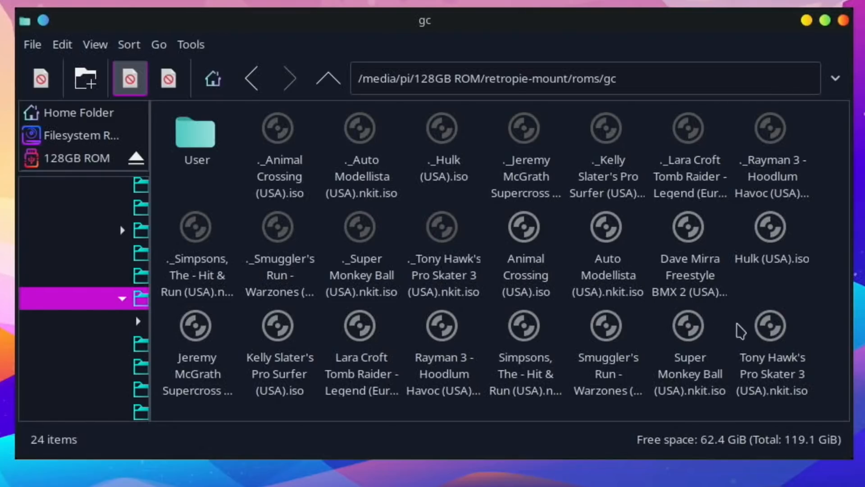
mouse_move(824, 345)
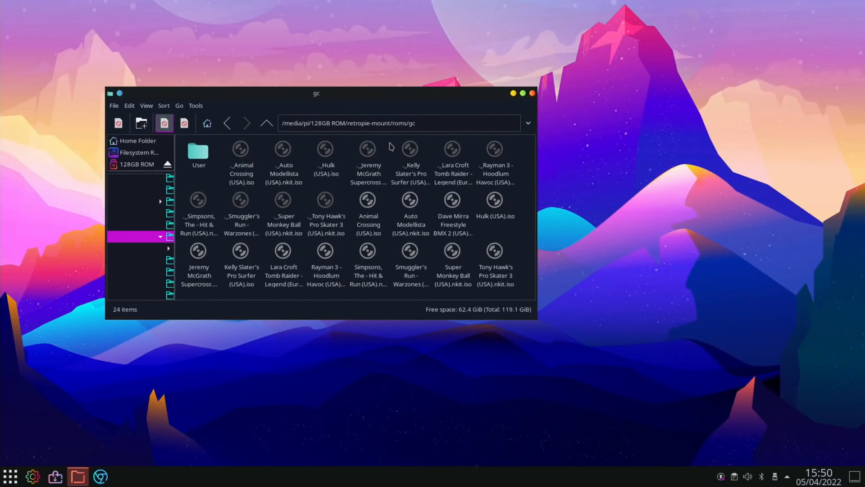
mouse_move(492, 255)
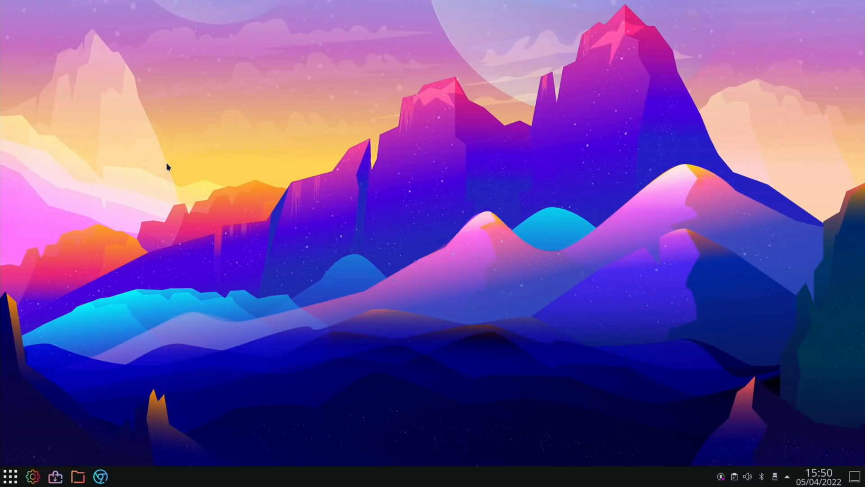
left_click(777, 476)
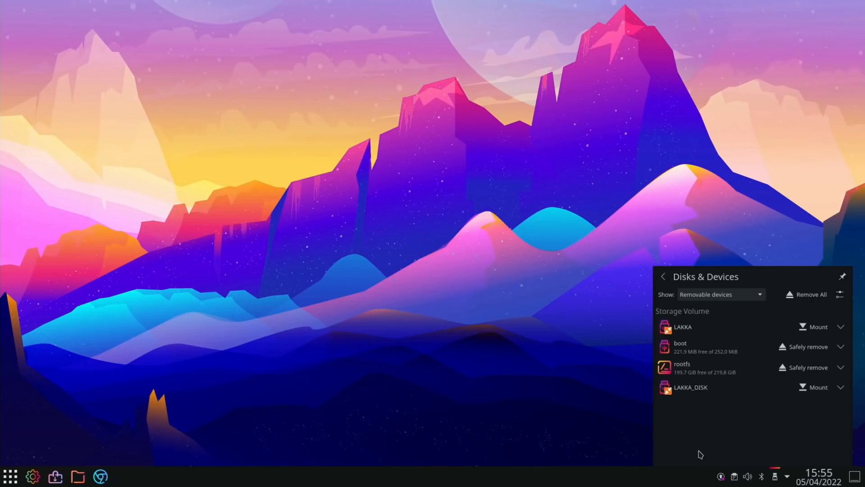
mouse_move(484, 414)
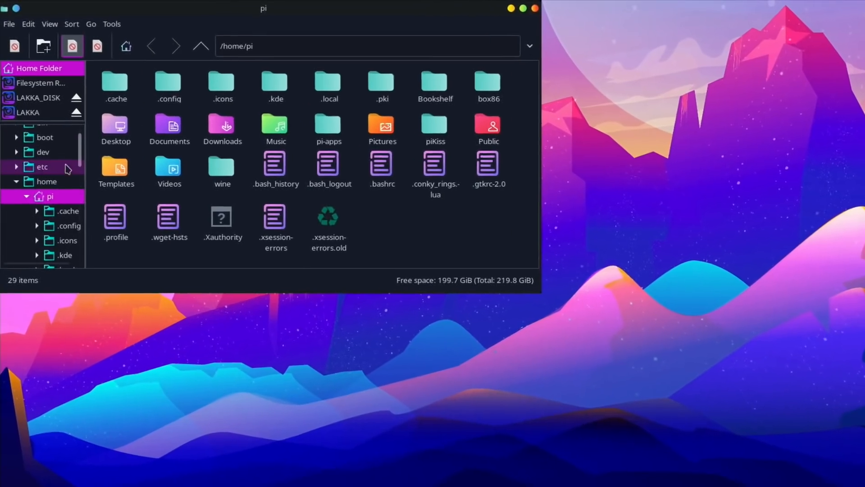
- Open the LAKKA volume from the Places sidebar to show its boot files
left_click(27, 112)
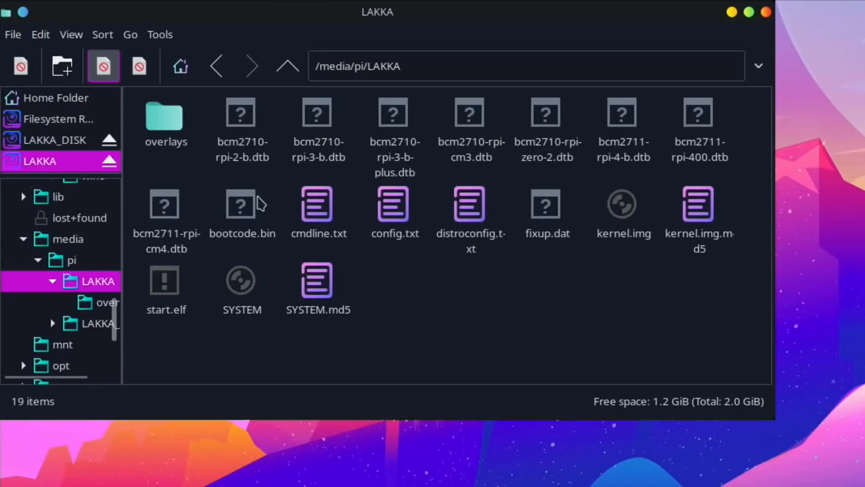
mouse_move(391, 222)
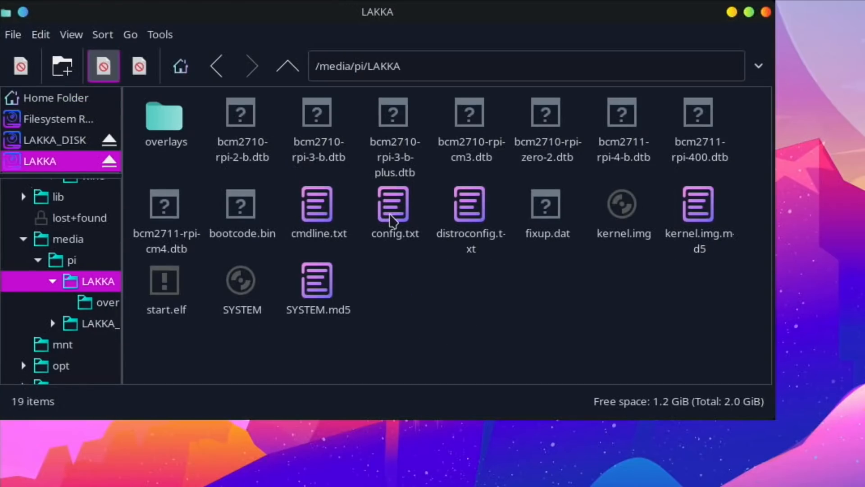
- Open config.txt in Kate and view the overclock lines over_voltage=15, arm_freq=2325, gpu_freq=950
double_click(395, 207)
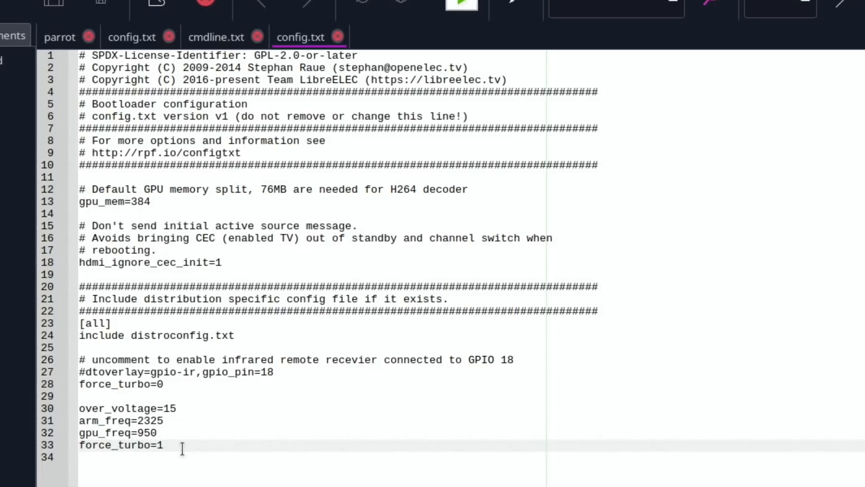
left_click(164, 445)
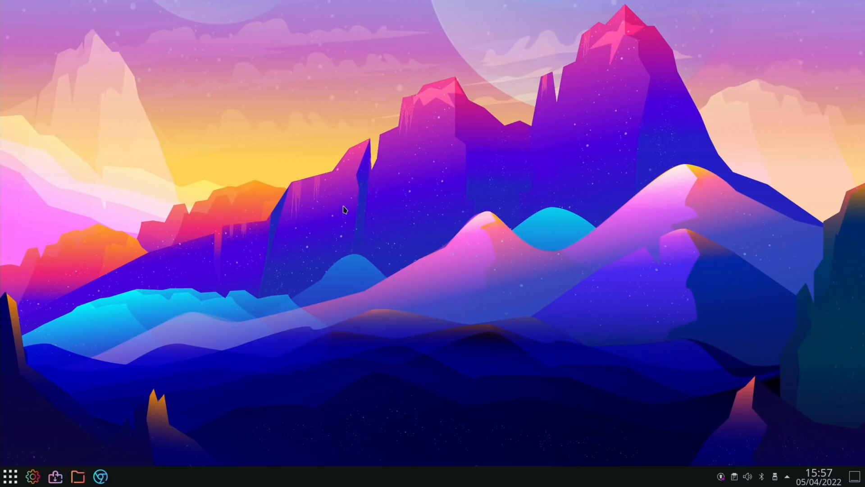
mouse_move(47, 469)
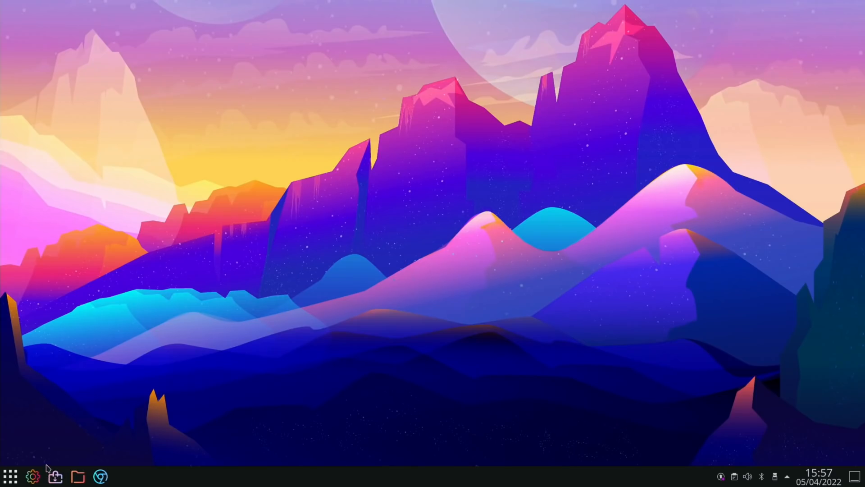
- Launch Chromium from the taskbar, landing on the lakka.tv news page
left_click(101, 476)
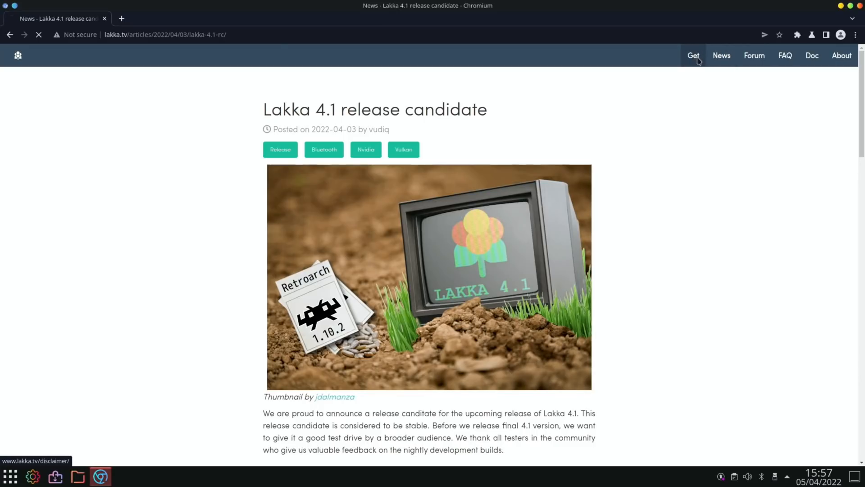
- Navigate lakka.tv to the nightly builds RPi4.aarch64 folder listing the 20220404 images
left_click(693, 56)
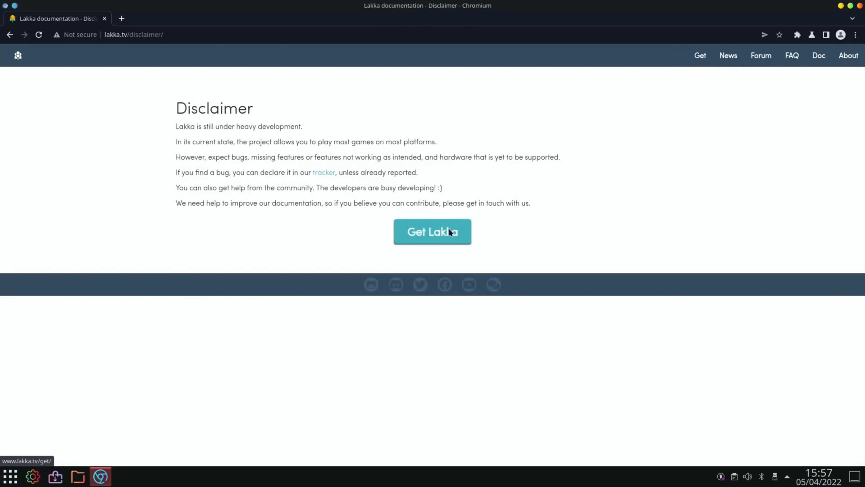
left_click(432, 231)
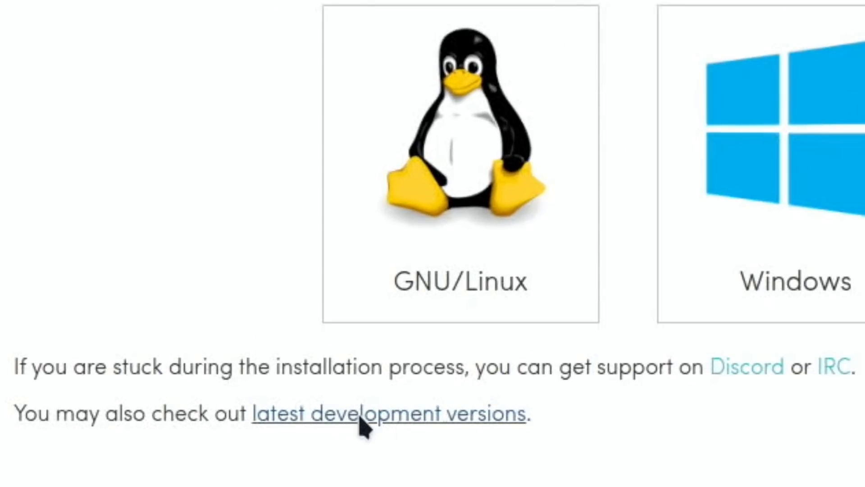
left_click(374, 416)
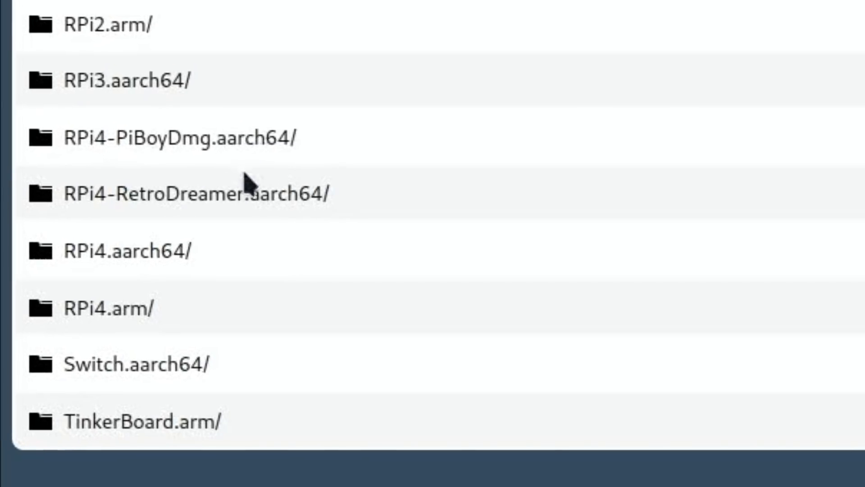
mouse_move(226, 168)
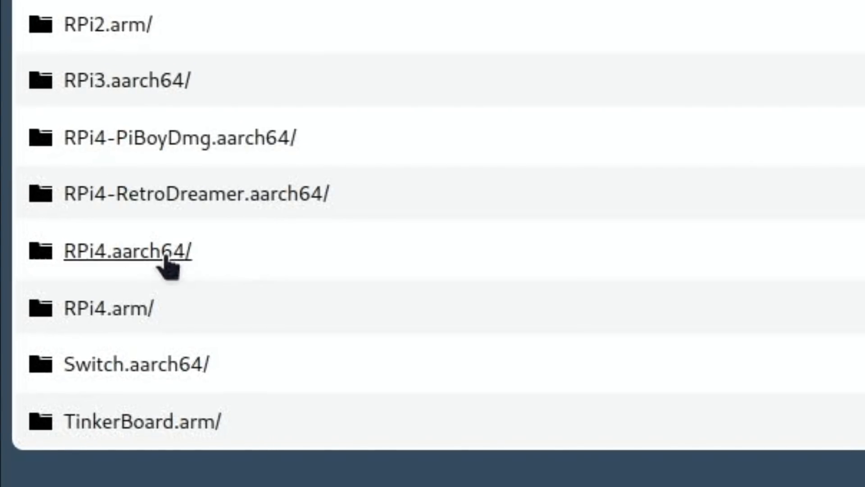
left_click(130, 251)
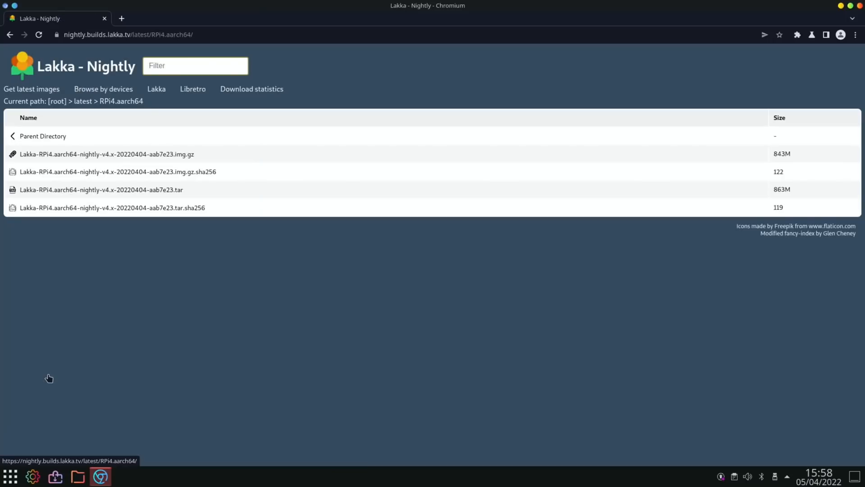
mouse_move(103, 237)
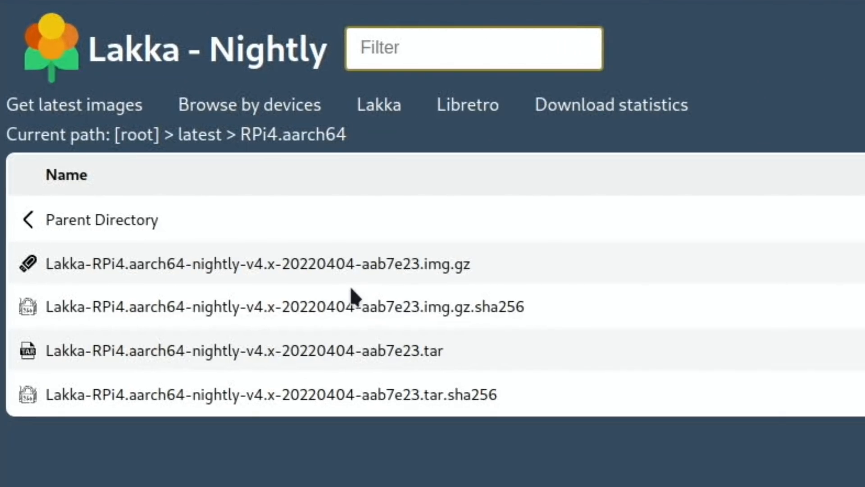
mouse_move(341, 290)
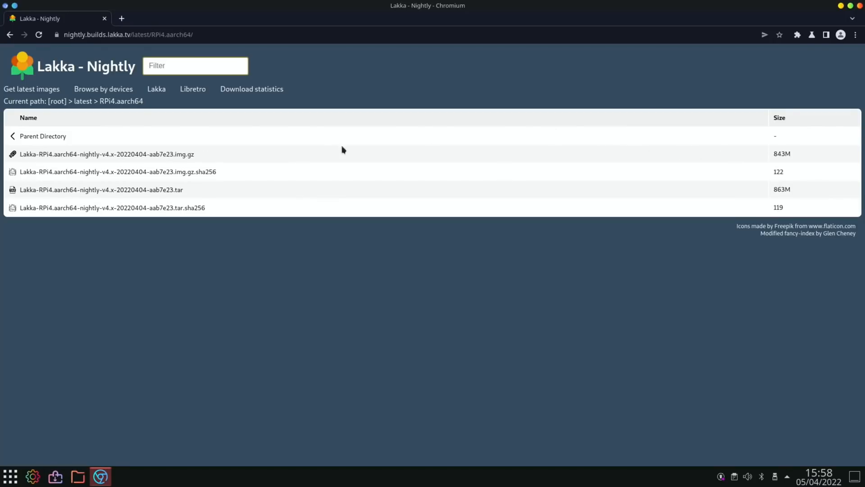
mouse_move(108, 154)
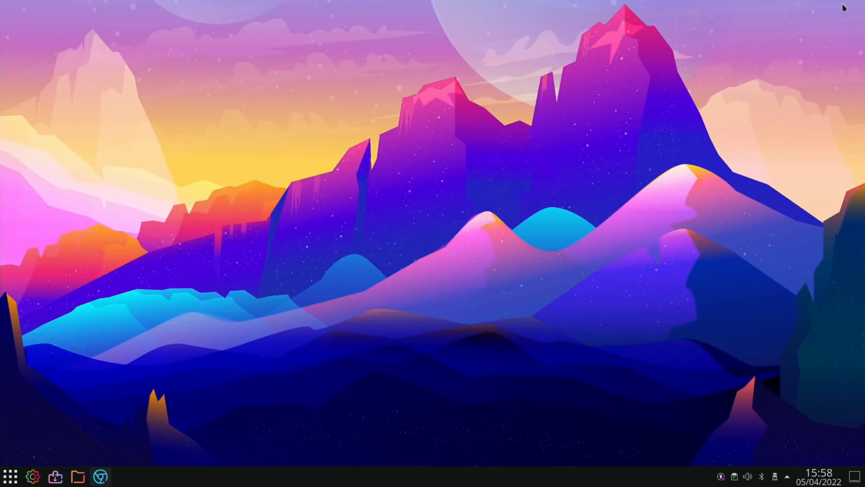
mouse_move(235, 347)
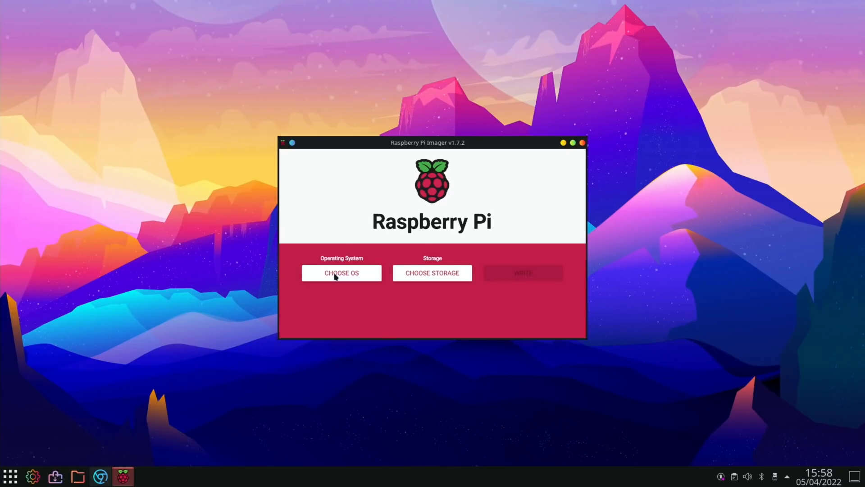
- Choose the Lakka RPi4 aarch64 nightly .img.gz as a custom operating system image
left_click(340, 272)
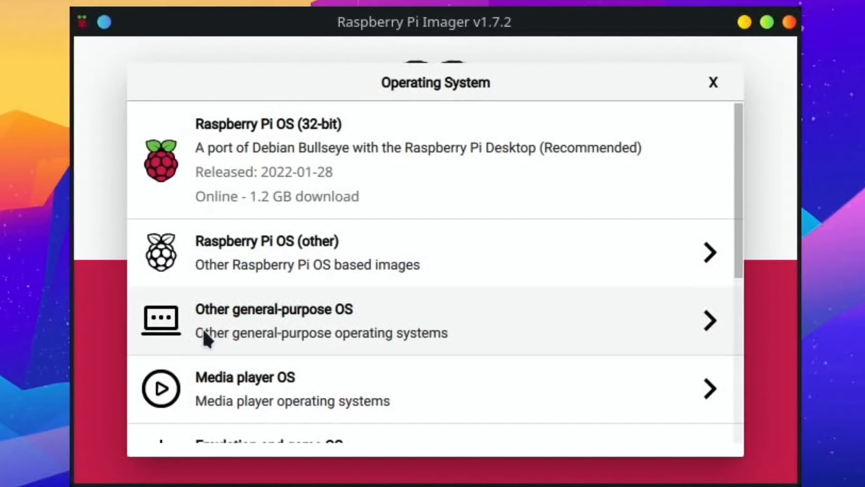
scroll("down", 3)
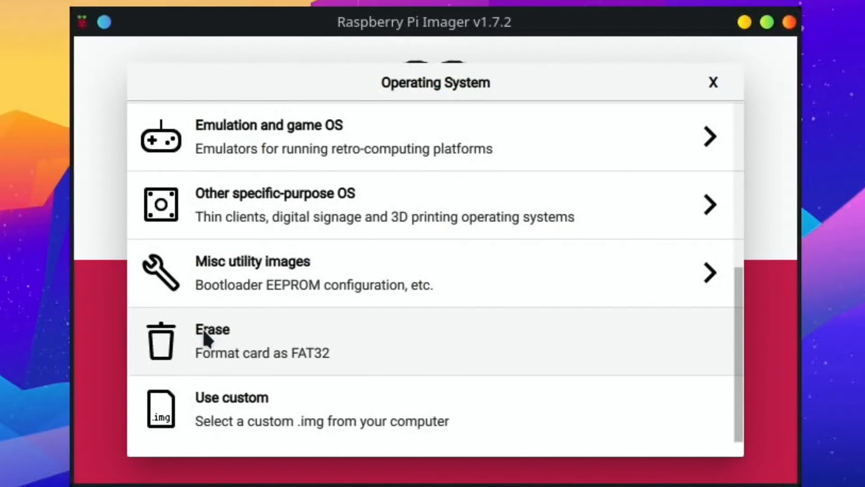
left_click(231, 408)
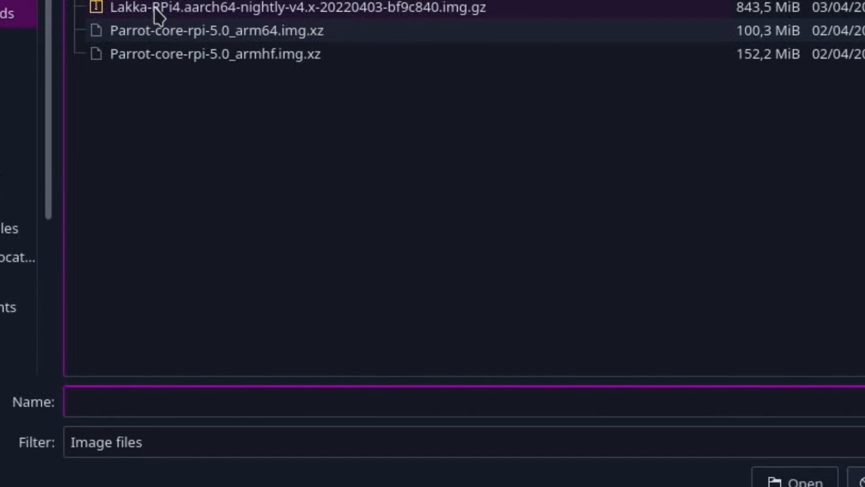
mouse_move(385, 27)
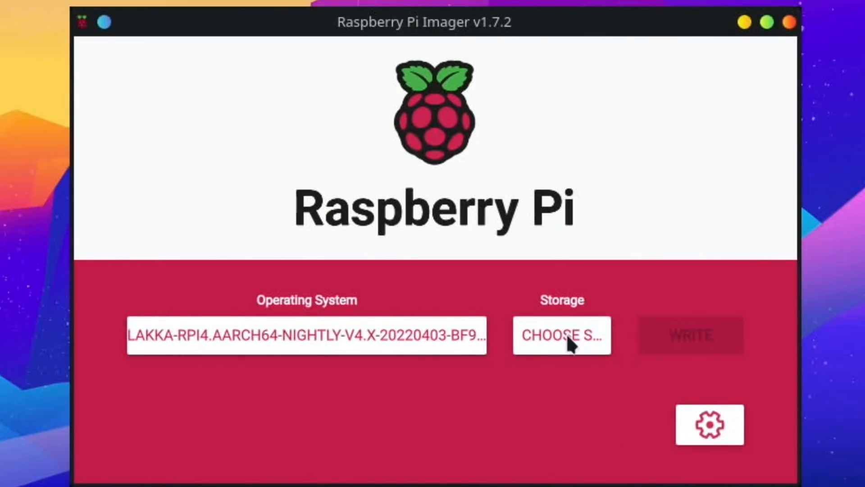
- Select the SSD as the storage drive, leaving the imager ready to write
left_click(563, 334)
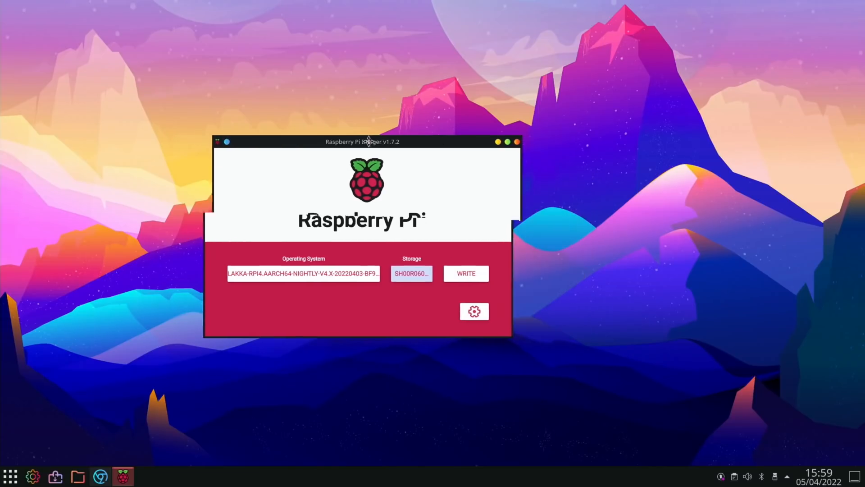
left_click_drag(363, 141, 324, 137)
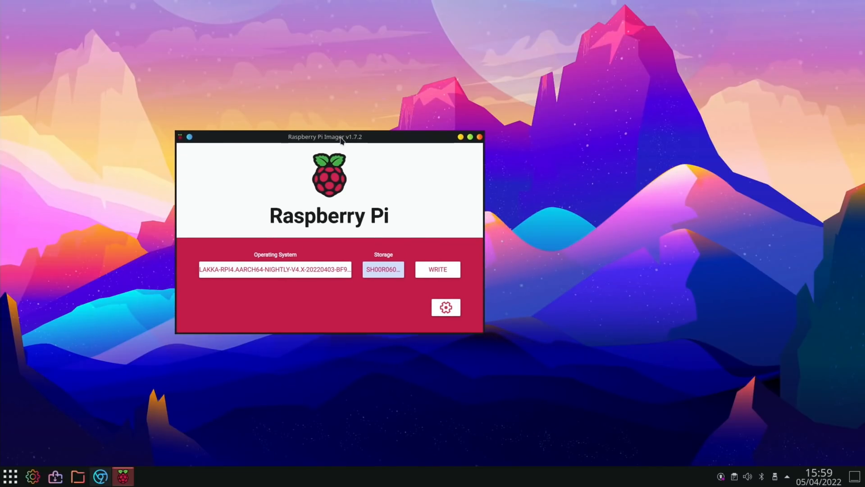